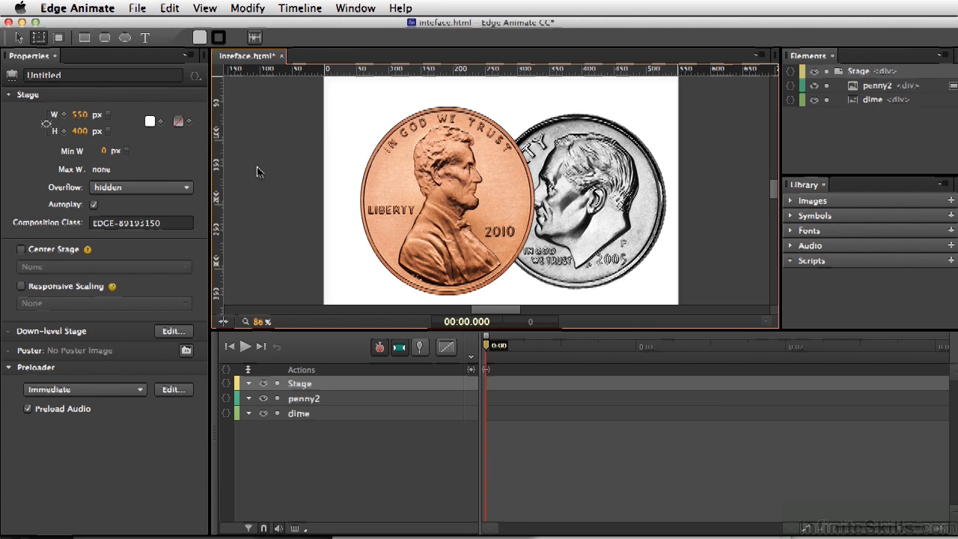
# Step: Move penny2 partly off the stage's left edge (L −147) and centre the stage horizontally
pyautogui.click(445, 203)
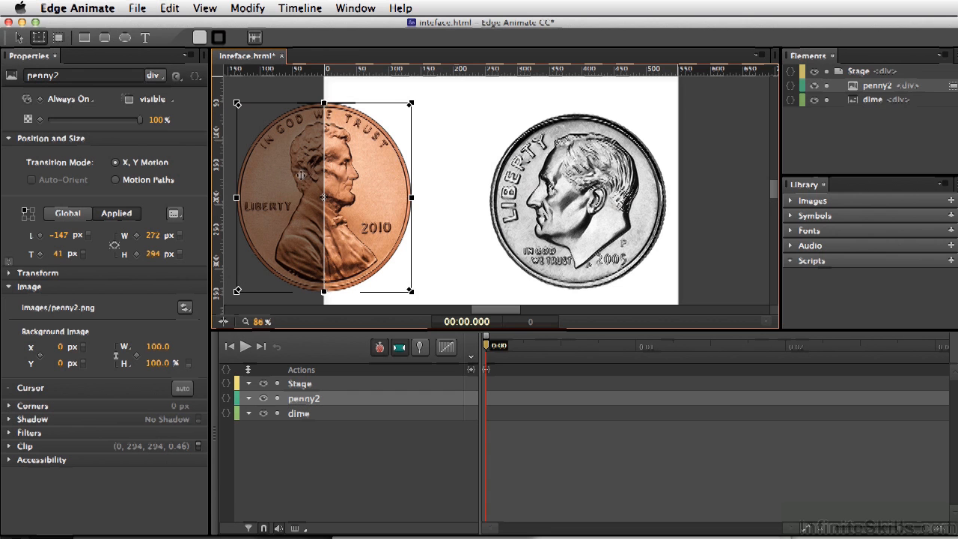
pyautogui.moveTo(430, 195)
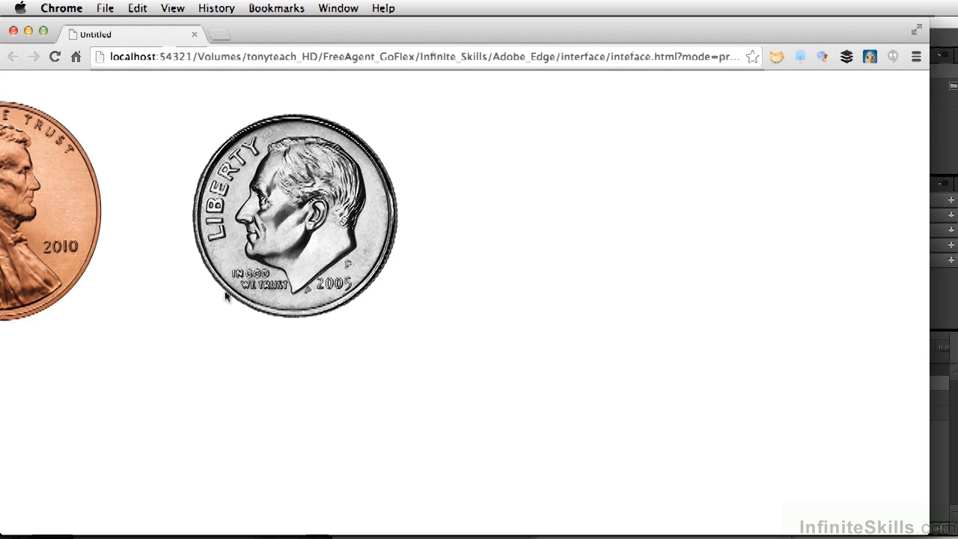
pyautogui.moveTo(52, 176)
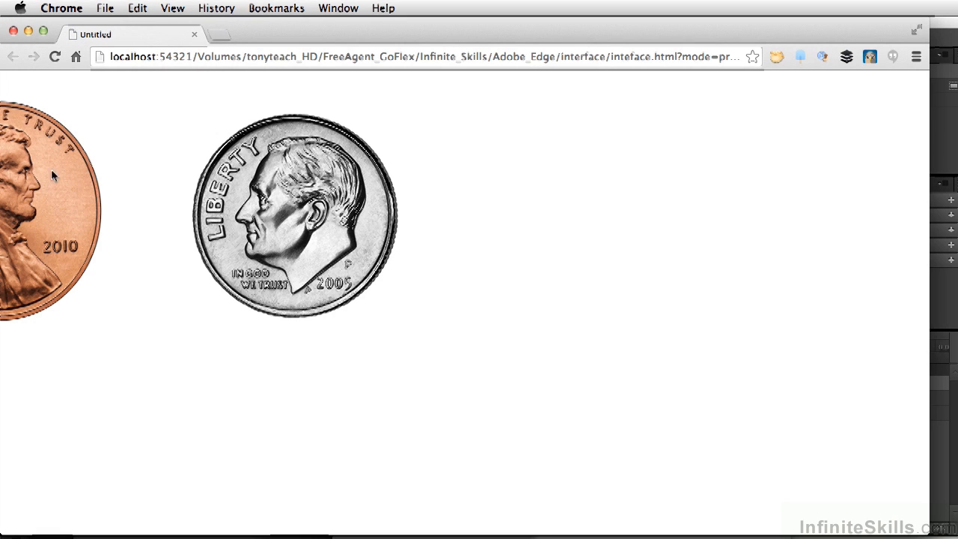
pyautogui.moveTo(194, 34)
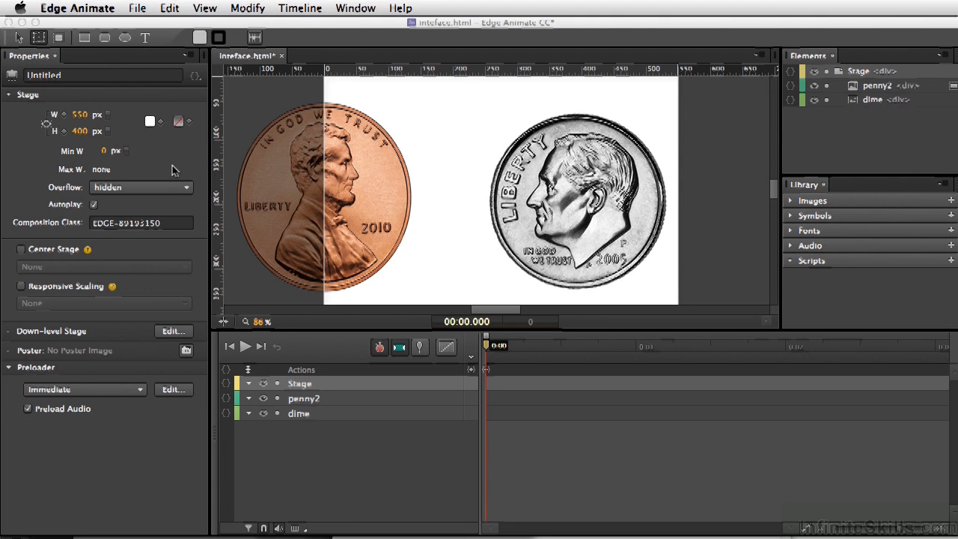
pyautogui.click(21, 249)
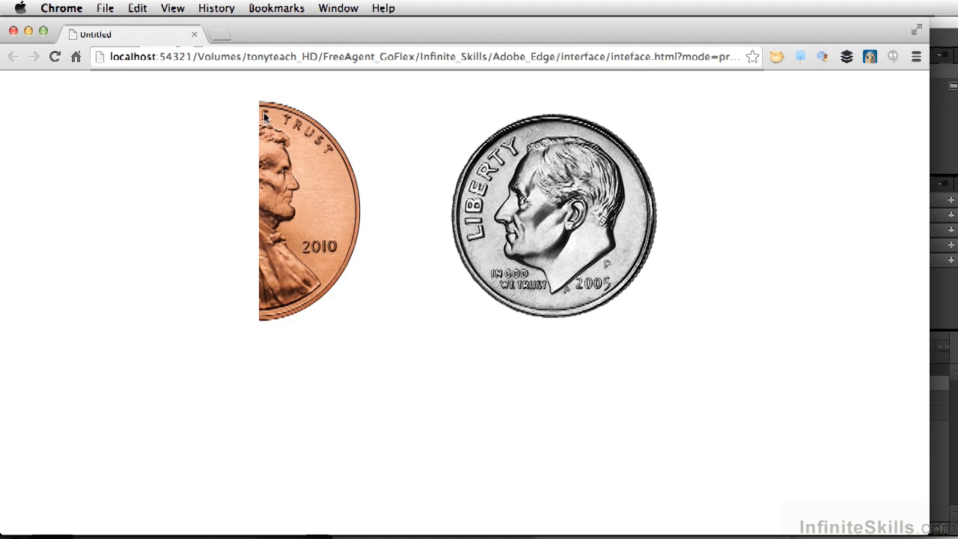
pyautogui.moveTo(269, 292)
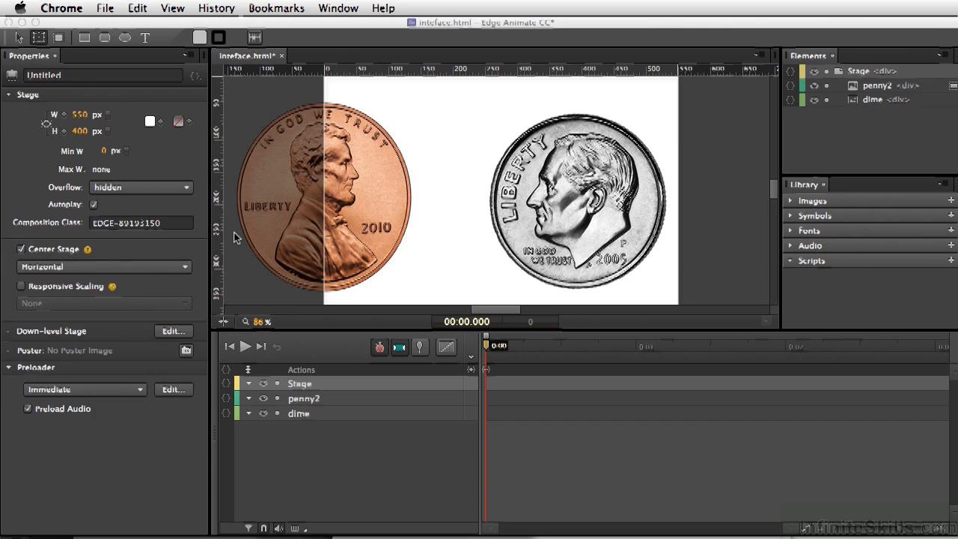
# Step: Drag penny2 back onto the stage to about L 29, T 44, overlapping the dime
pyautogui.click(322, 194)
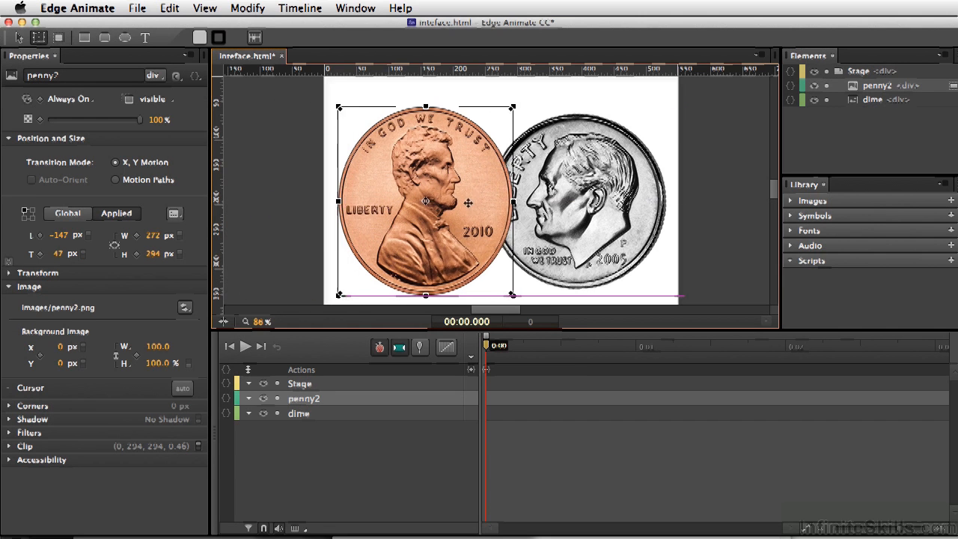
pyautogui.moveTo(425, 201); pyautogui.dragTo(437, 199)
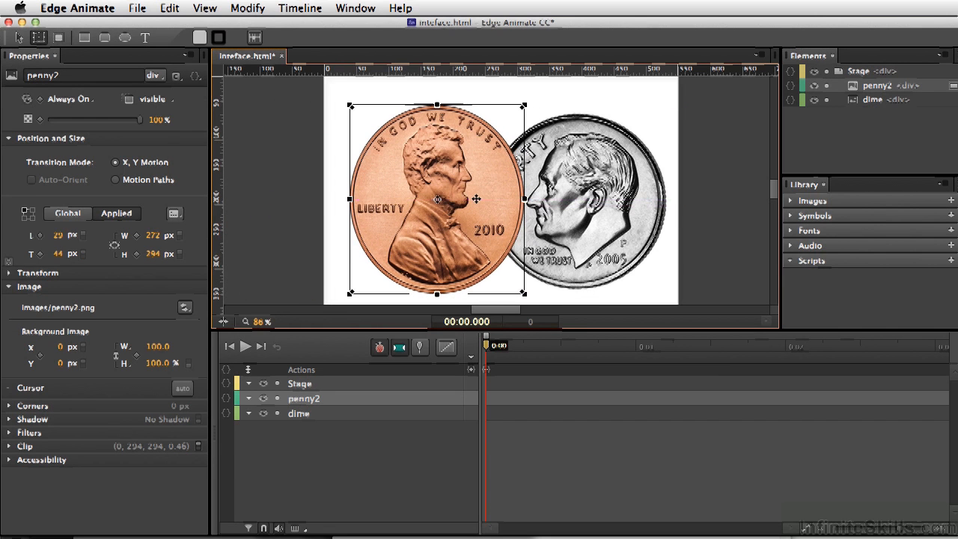